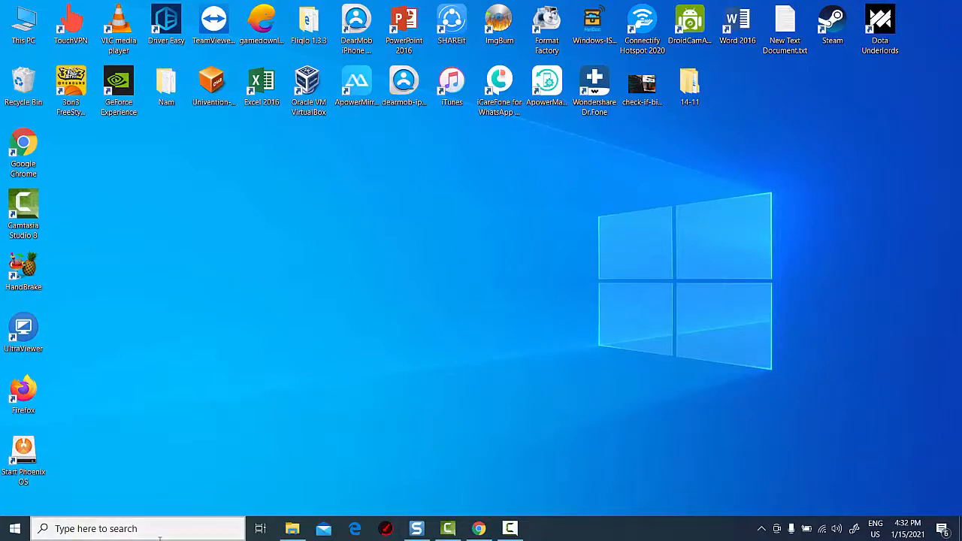
- Find 'cmd' in Windows Search and launch Command Prompt as administrator
click(135, 529)
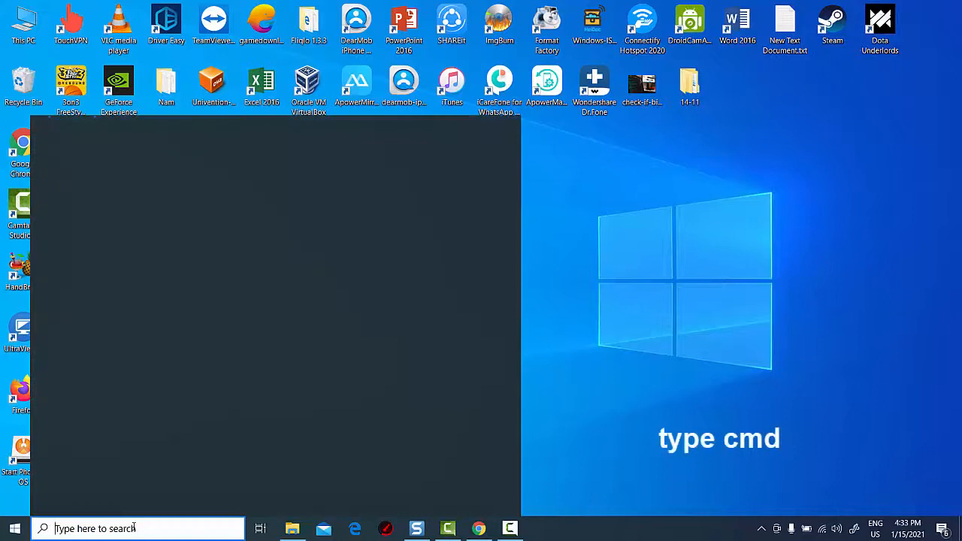
text(cmd)
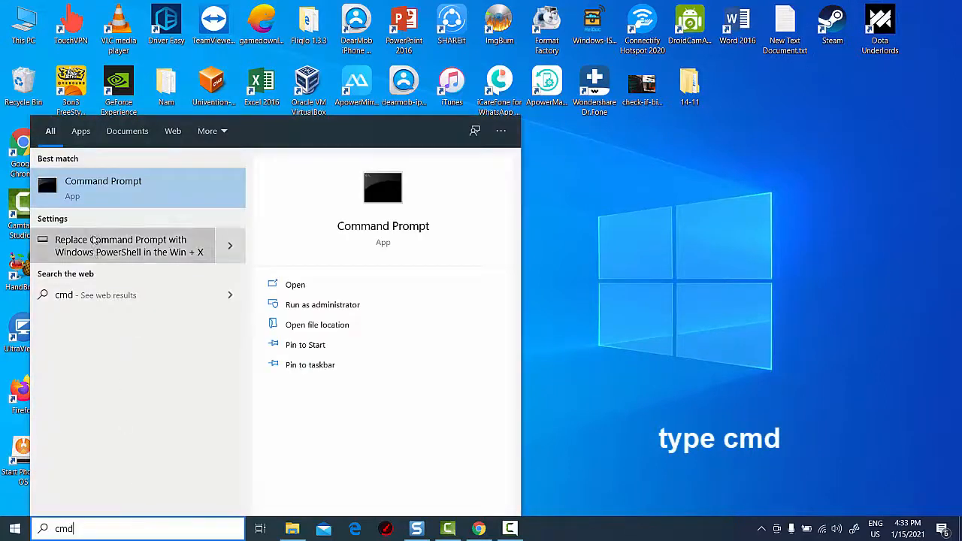
right_click(102, 183)
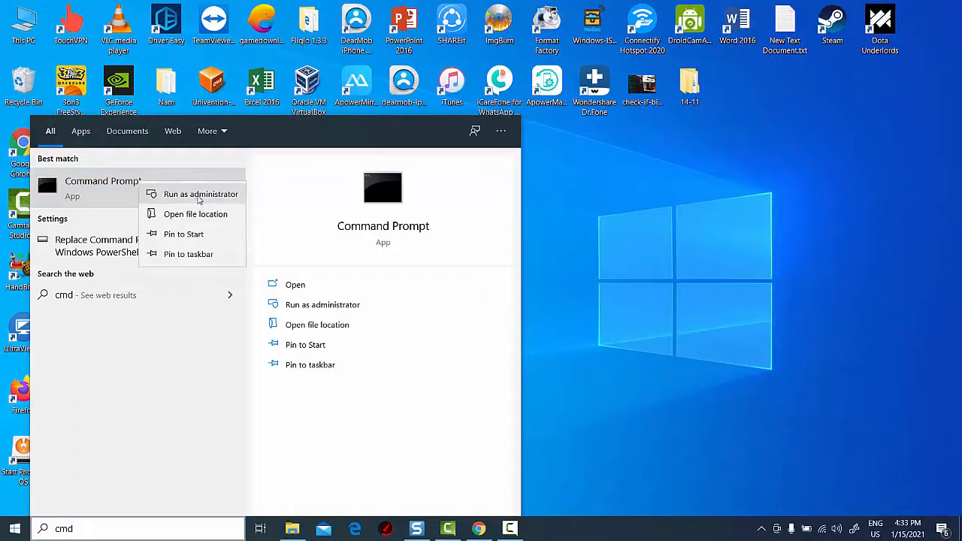
click(201, 194)
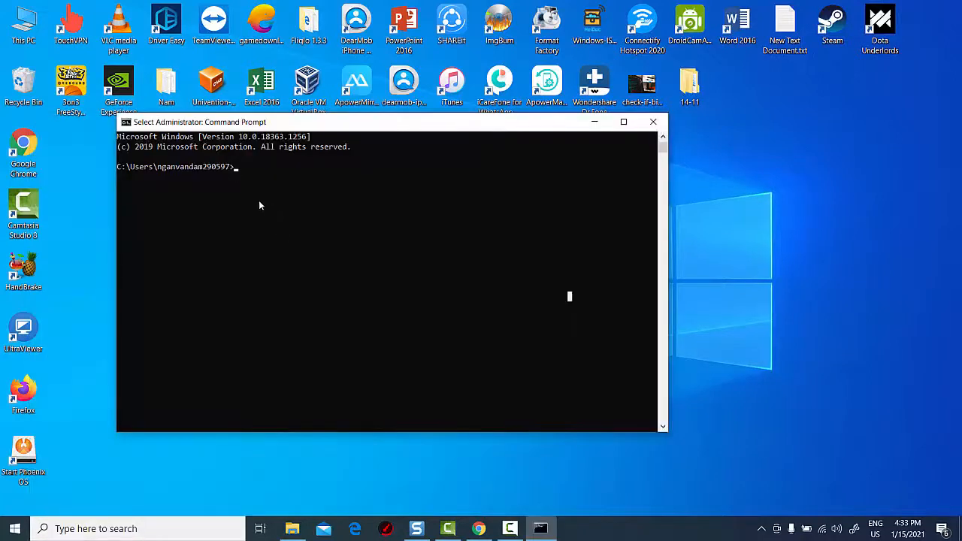
- Enter the 'powercfg /batteryreport' command to generate the battery report
text(powercfg /batteryreport)
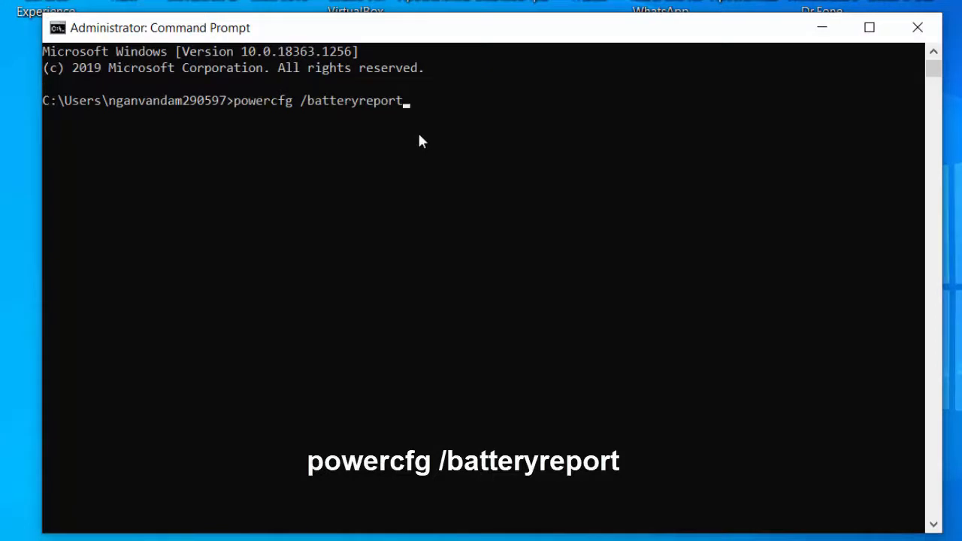
mouse_move(456, 138)
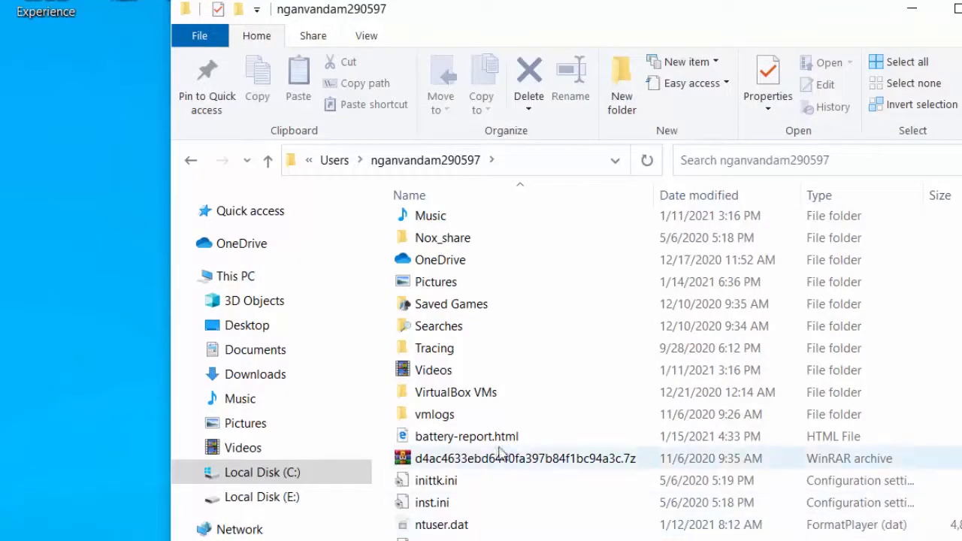
- Open battery-report.html with Microsoft Edge via the Open with chooser
click(466, 436)
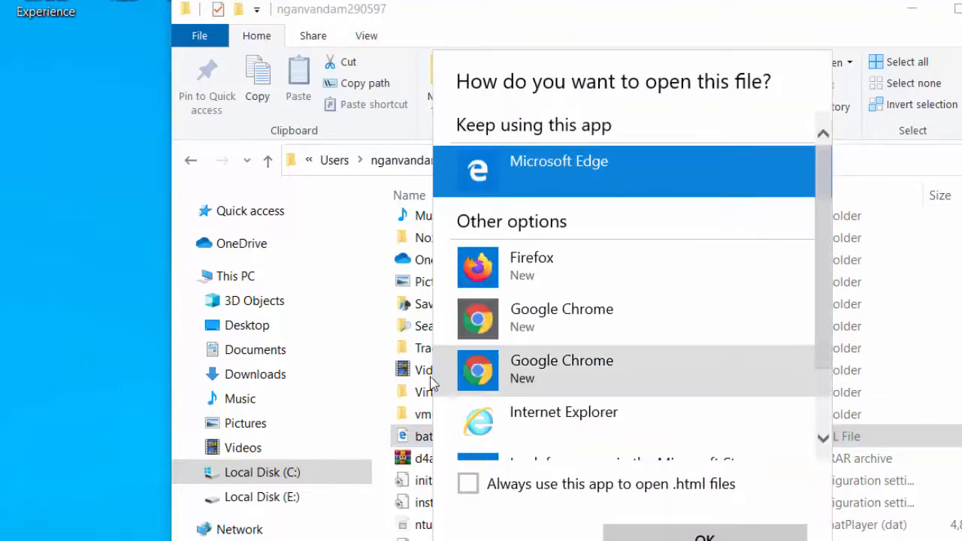
click(560, 172)
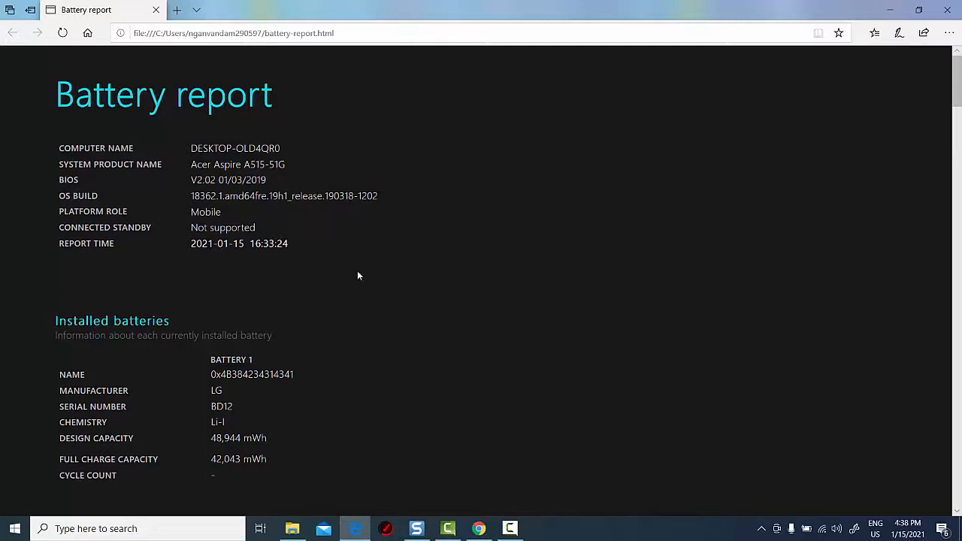
scroll(down, 3)
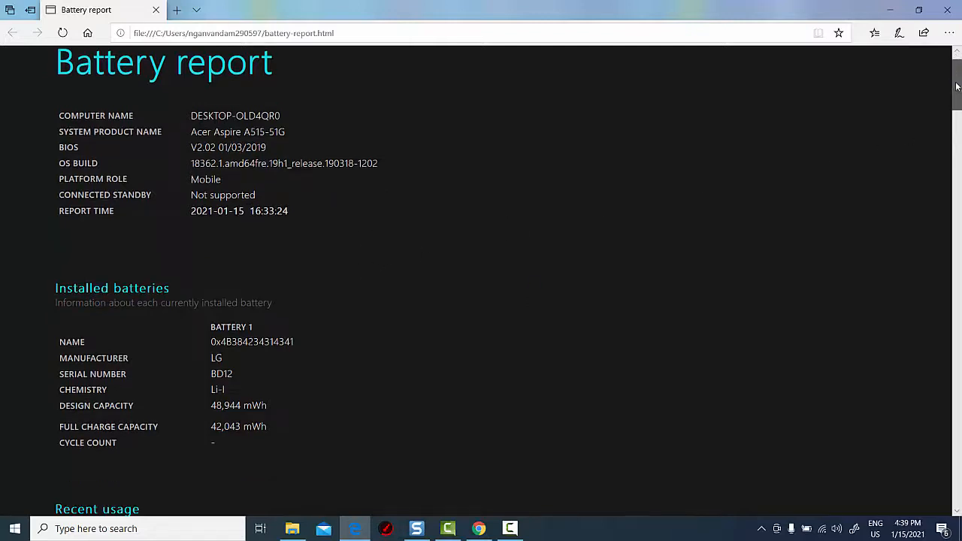
scroll(down, 3)
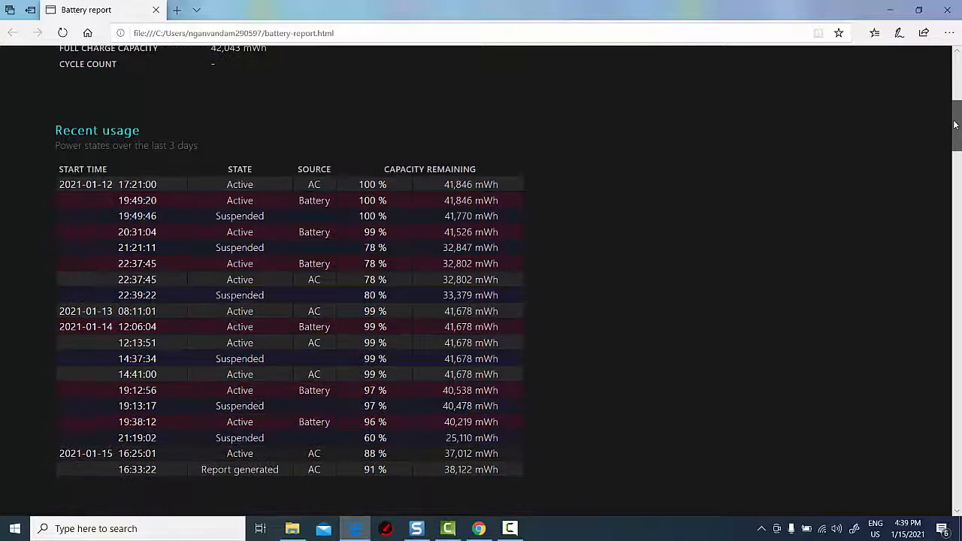
scroll(down, 3)
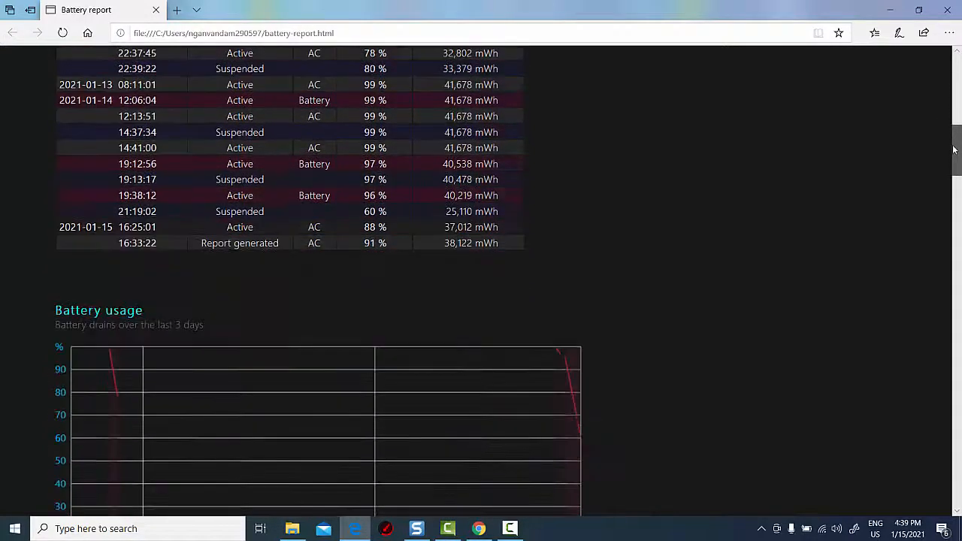
scroll(down, 3)
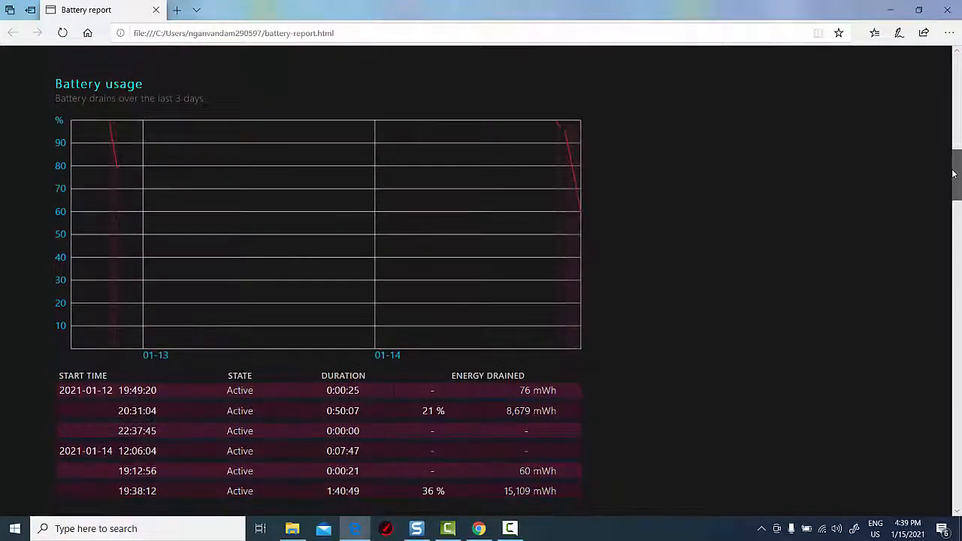
scroll(down, 3)
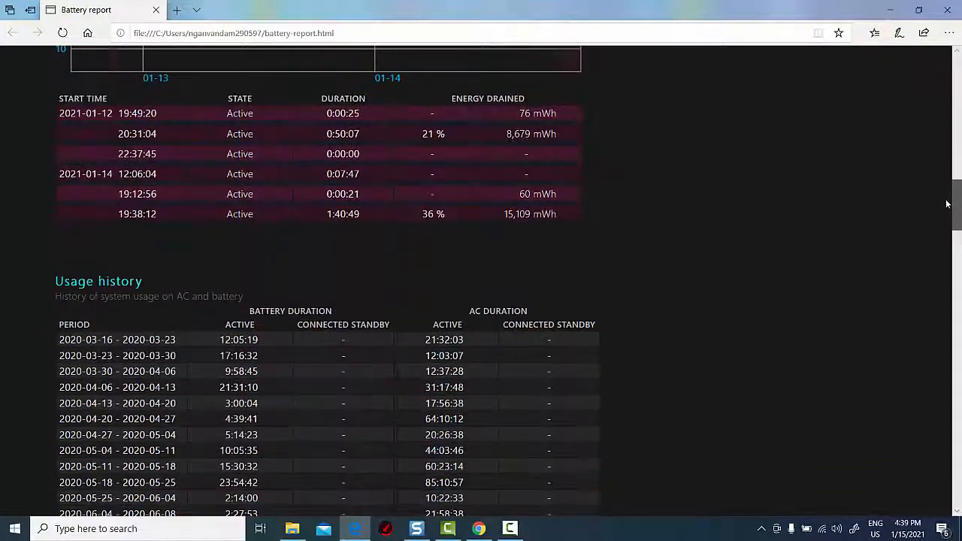
scroll(down, 3)
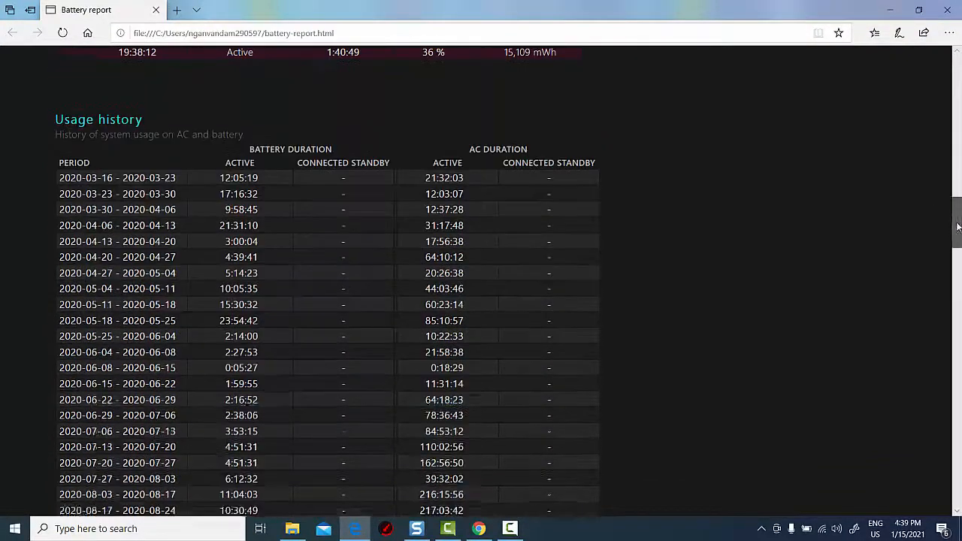
scroll(down, 3)
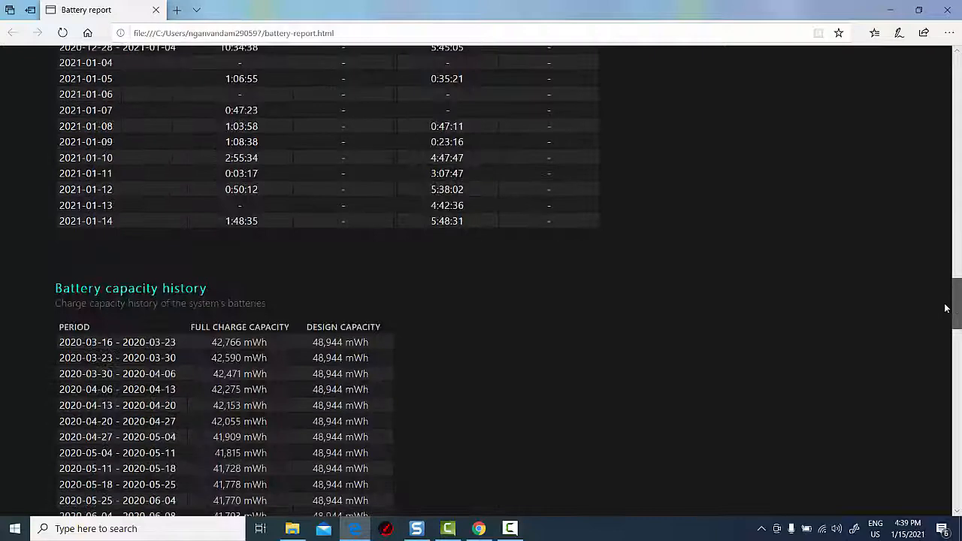
scroll(down, 3)
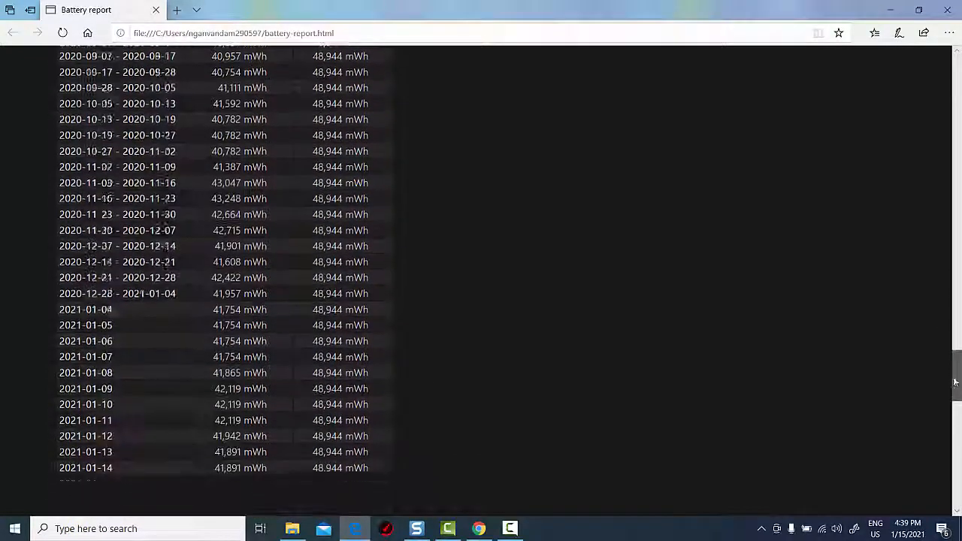
scroll(down, 3)
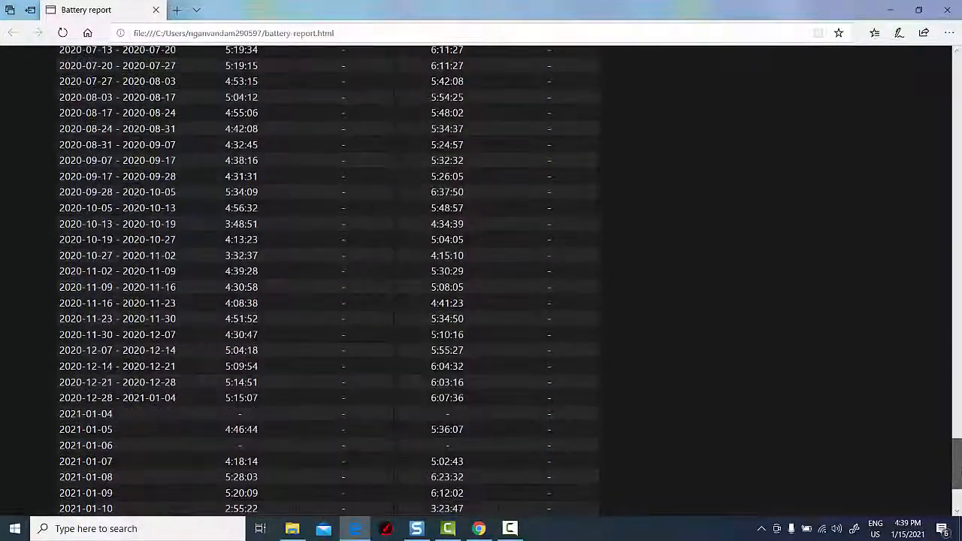